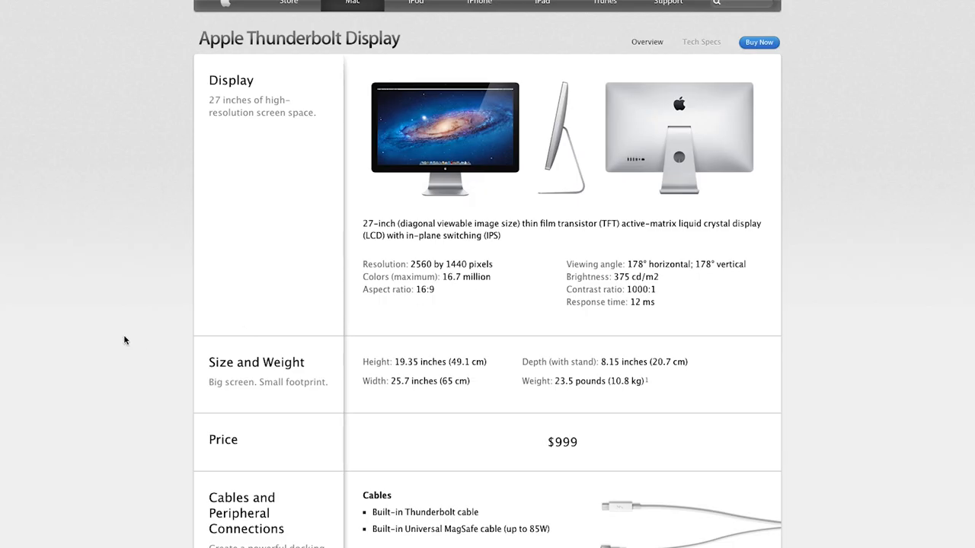
scroll("down", 3)
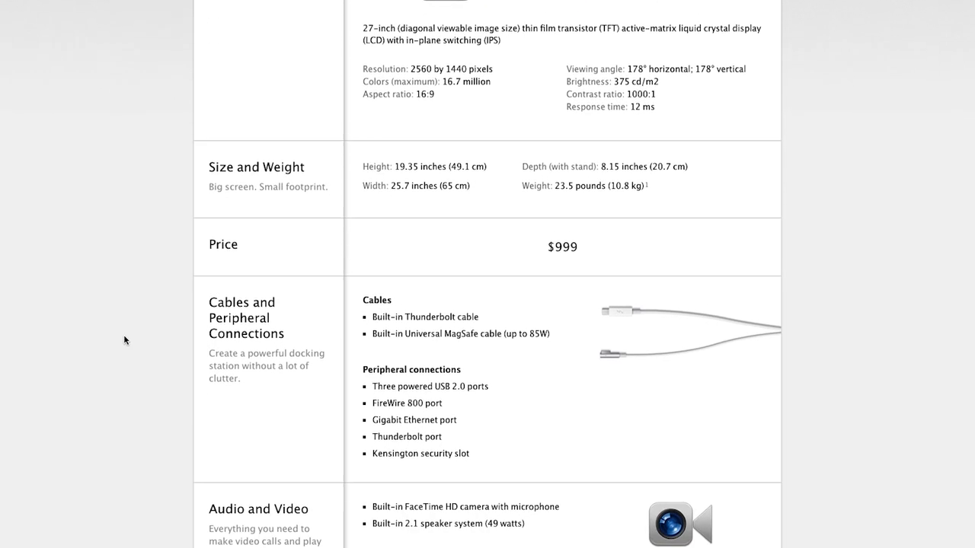
scroll("down", 3)
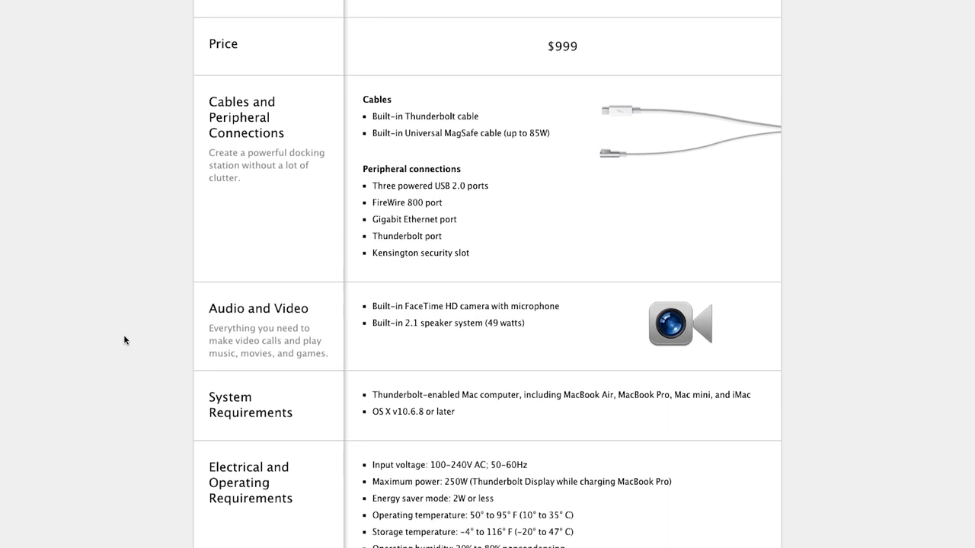
mouse_move(276, 220)
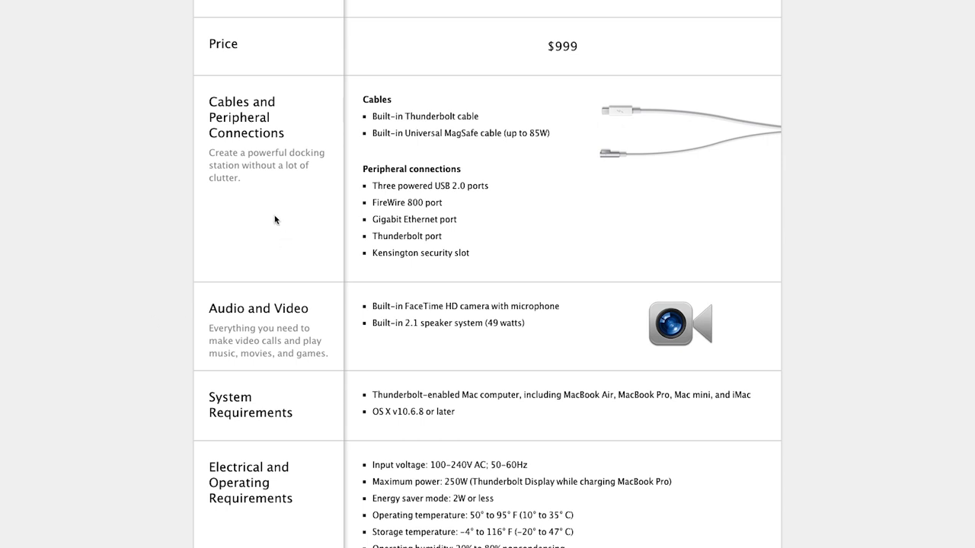
scroll("up", 3)
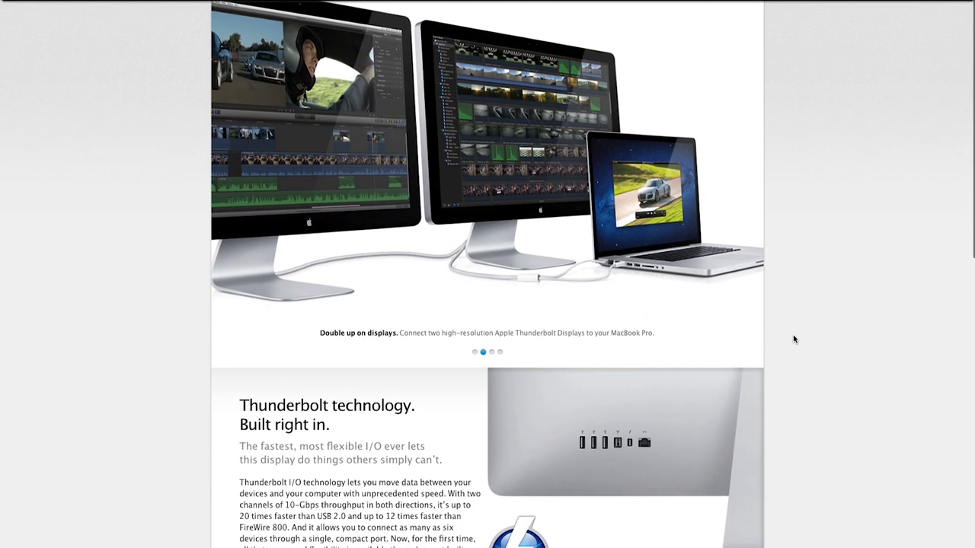
scroll("down", 3)
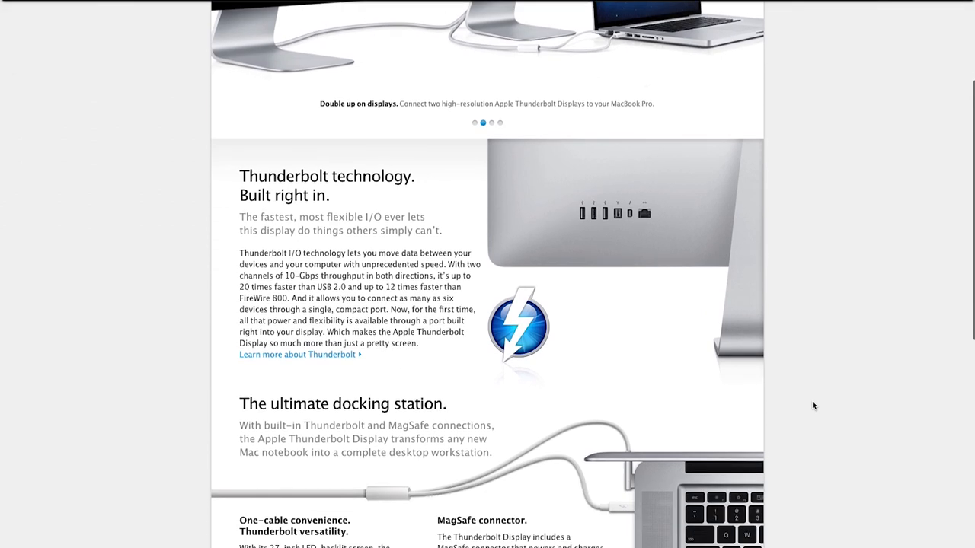
scroll("down", 3)
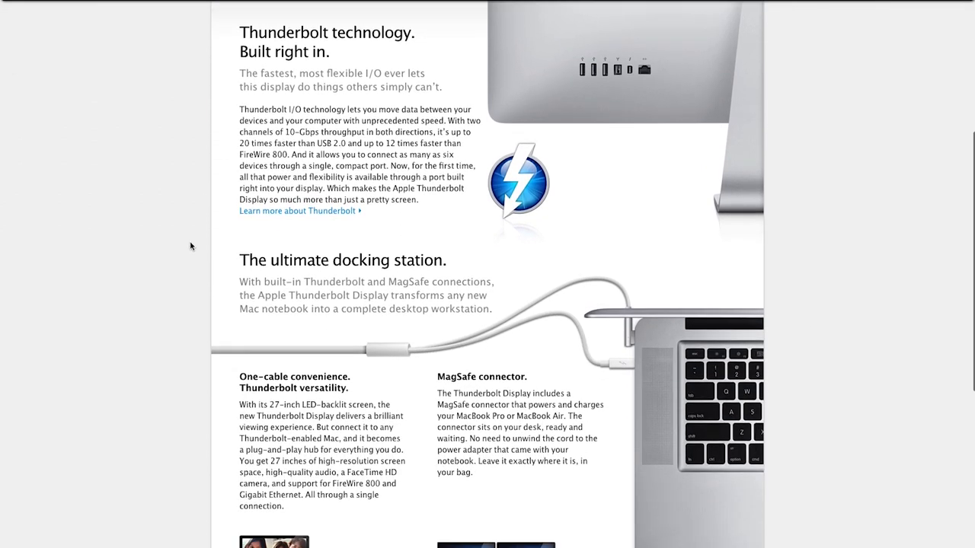
scroll("down", 3)
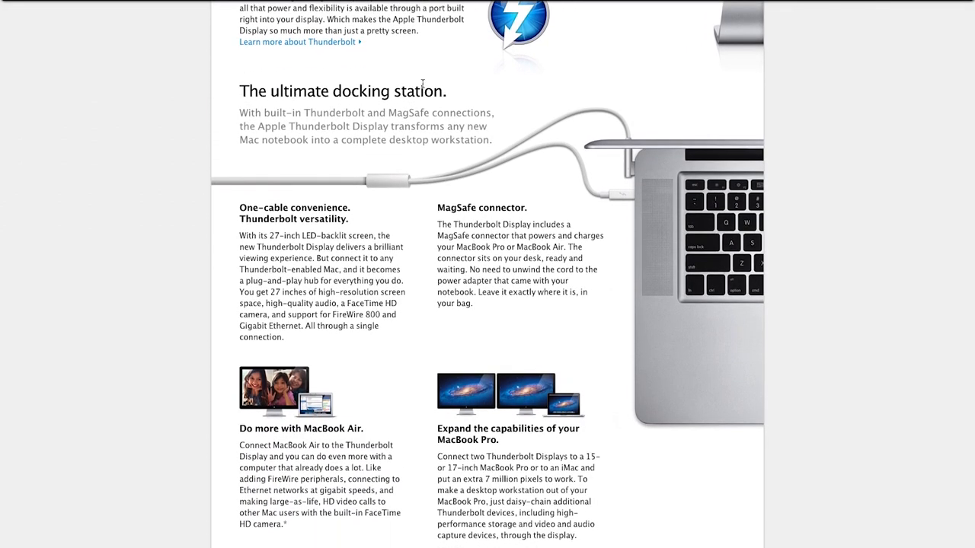
scroll("down", 3)
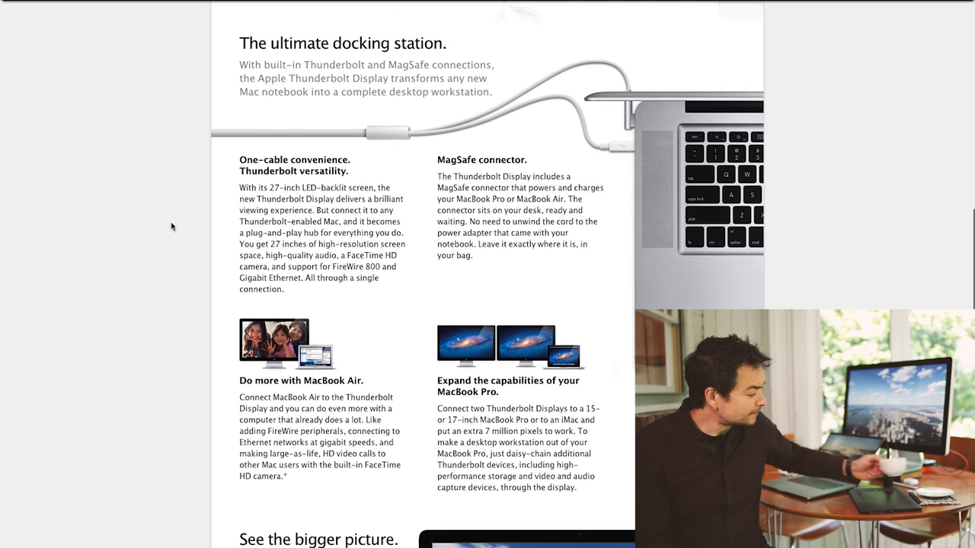
scroll("down", 3)
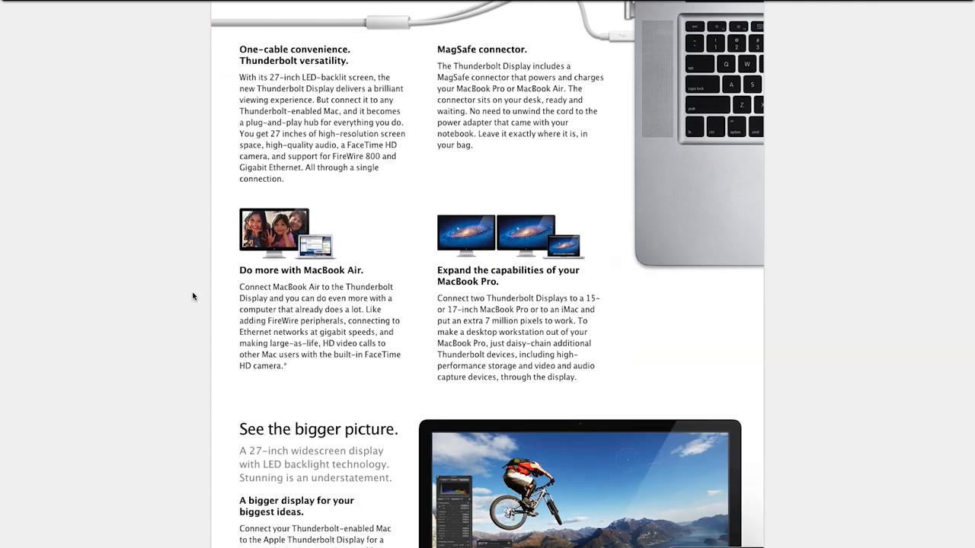
scroll("down", 3)
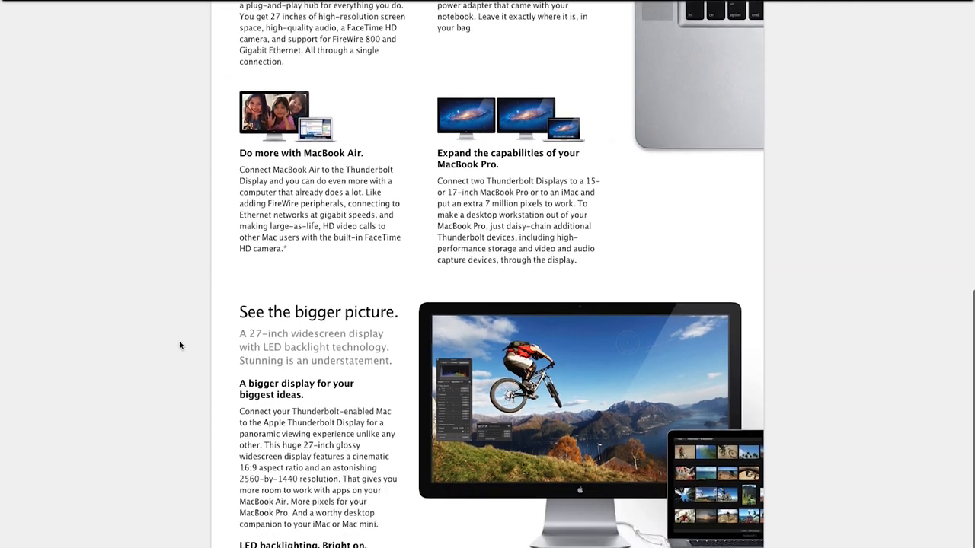
scroll("down", 3)
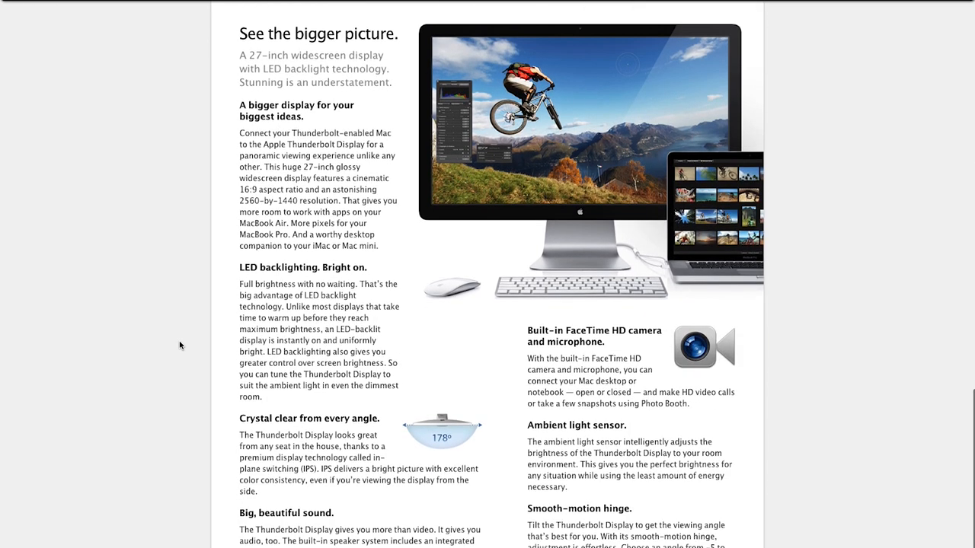
scroll("down", 3)
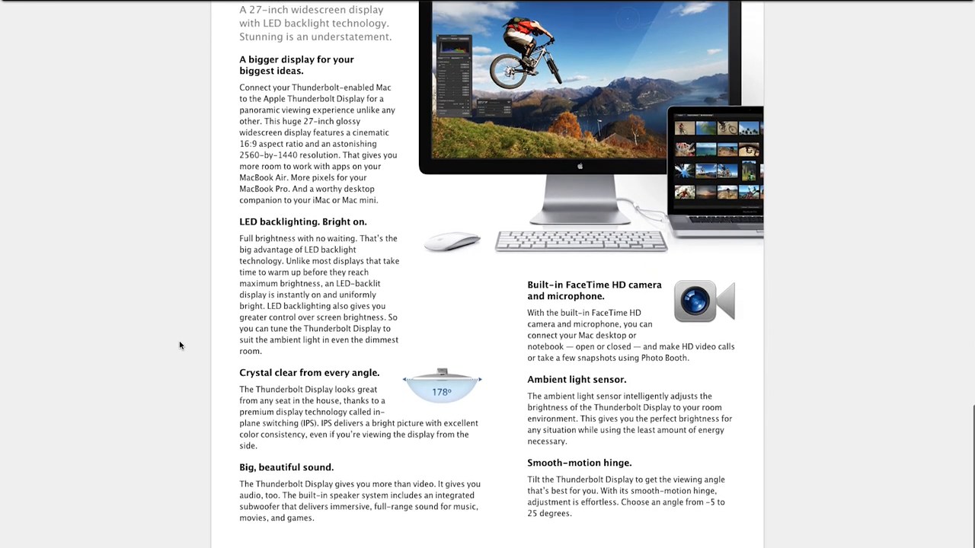
scroll("up", 3)
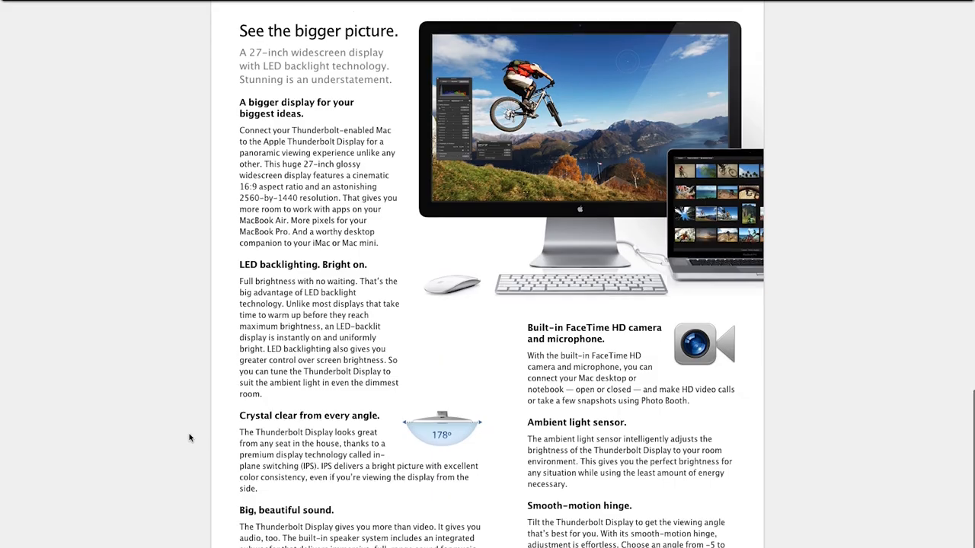